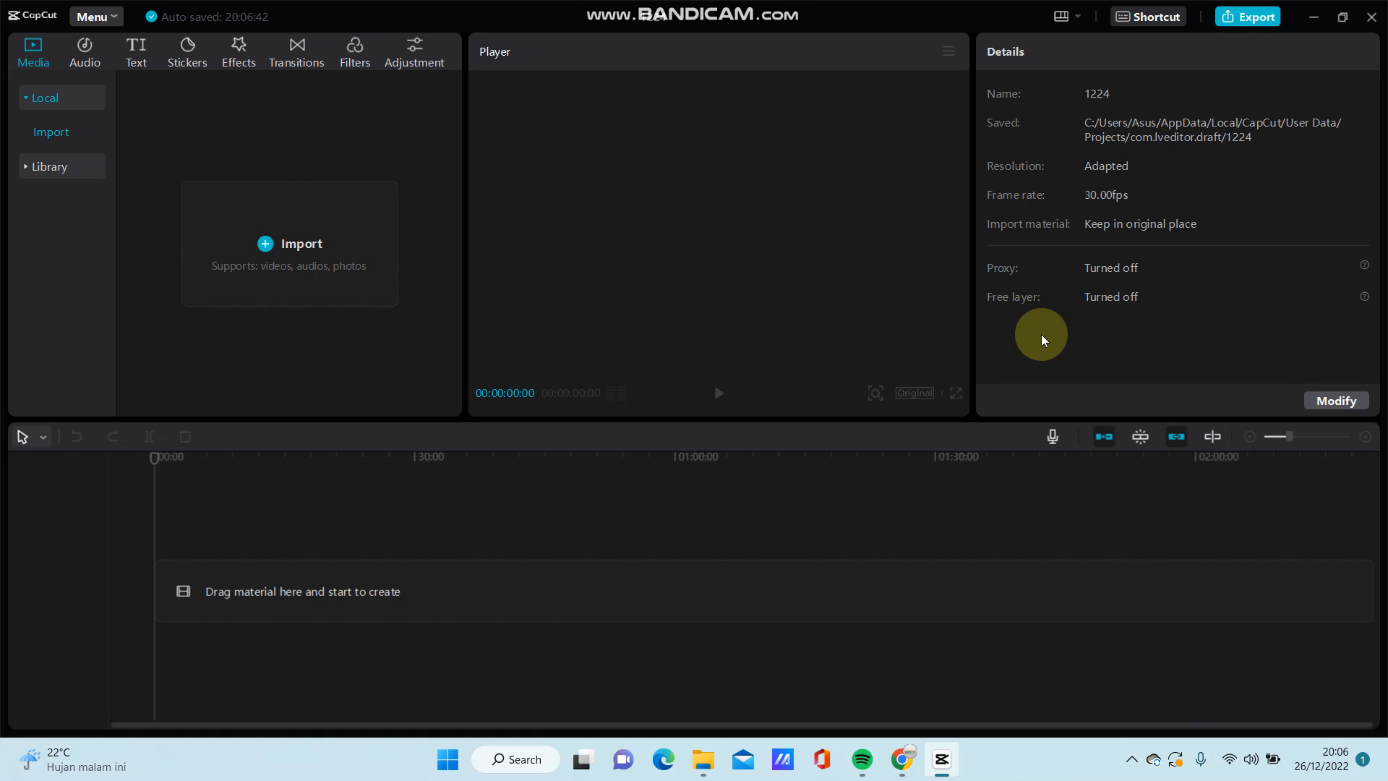
mouse_move(1049, 325)
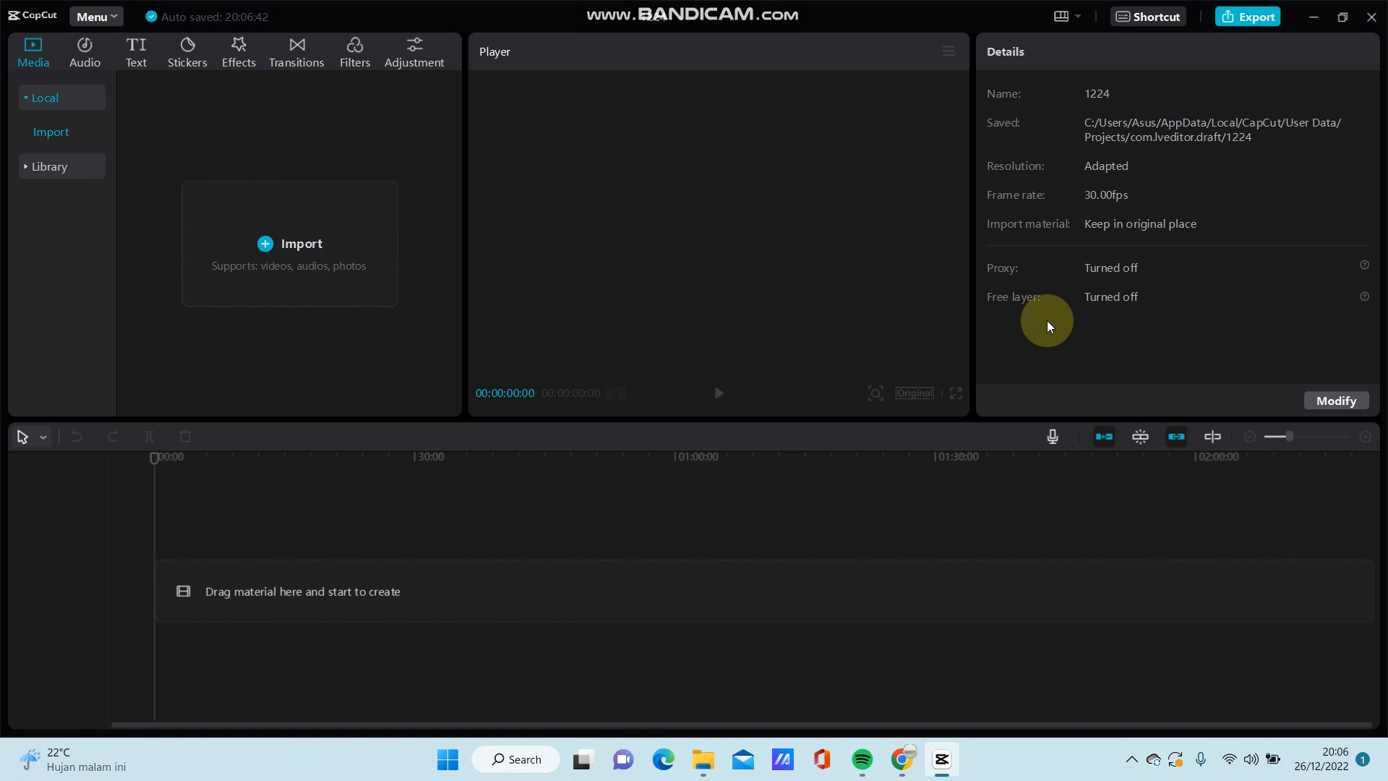
mouse_move(685, 101)
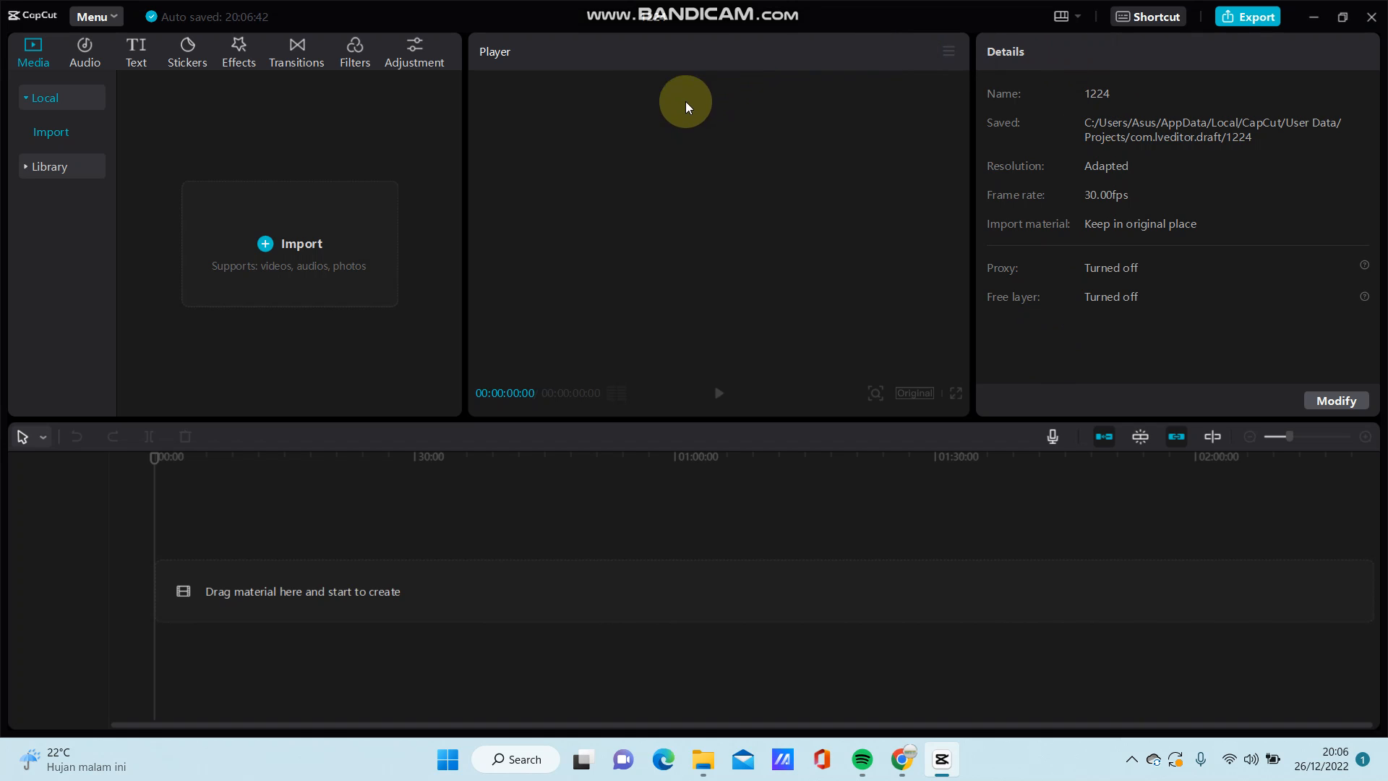
mouse_move(216, 198)
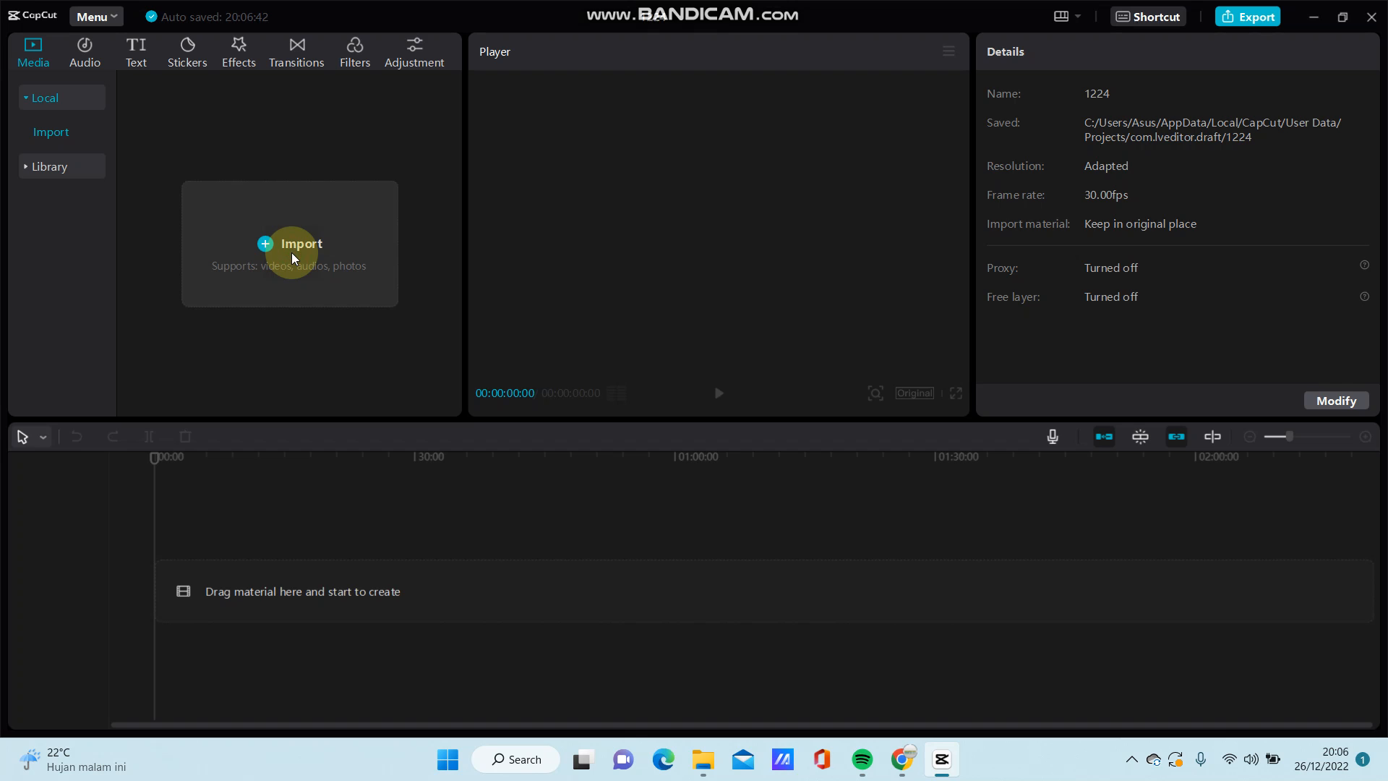
Step: Select the farm-path video, polygon jpg and Old MacDonald mp3 from Downloads for import
left_click(290, 243)
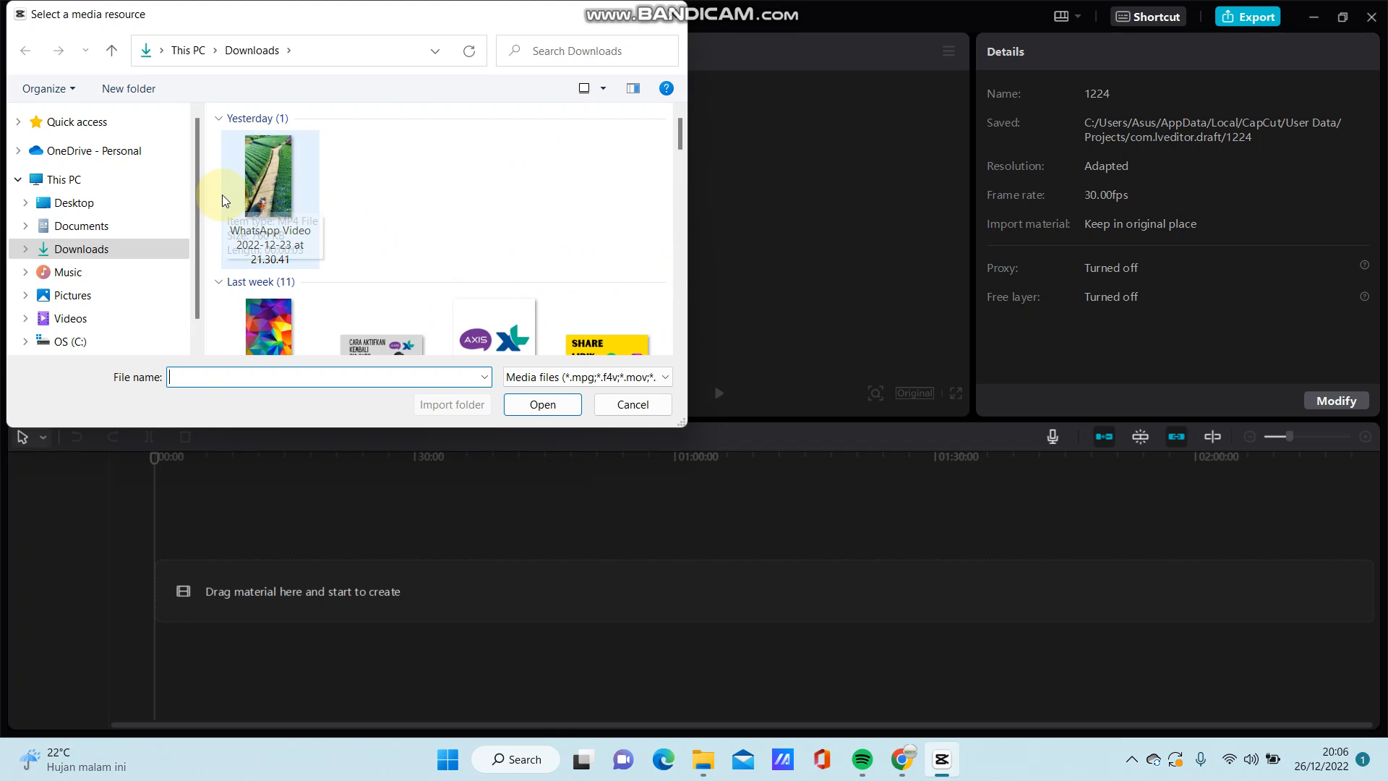
left_click(269, 176)
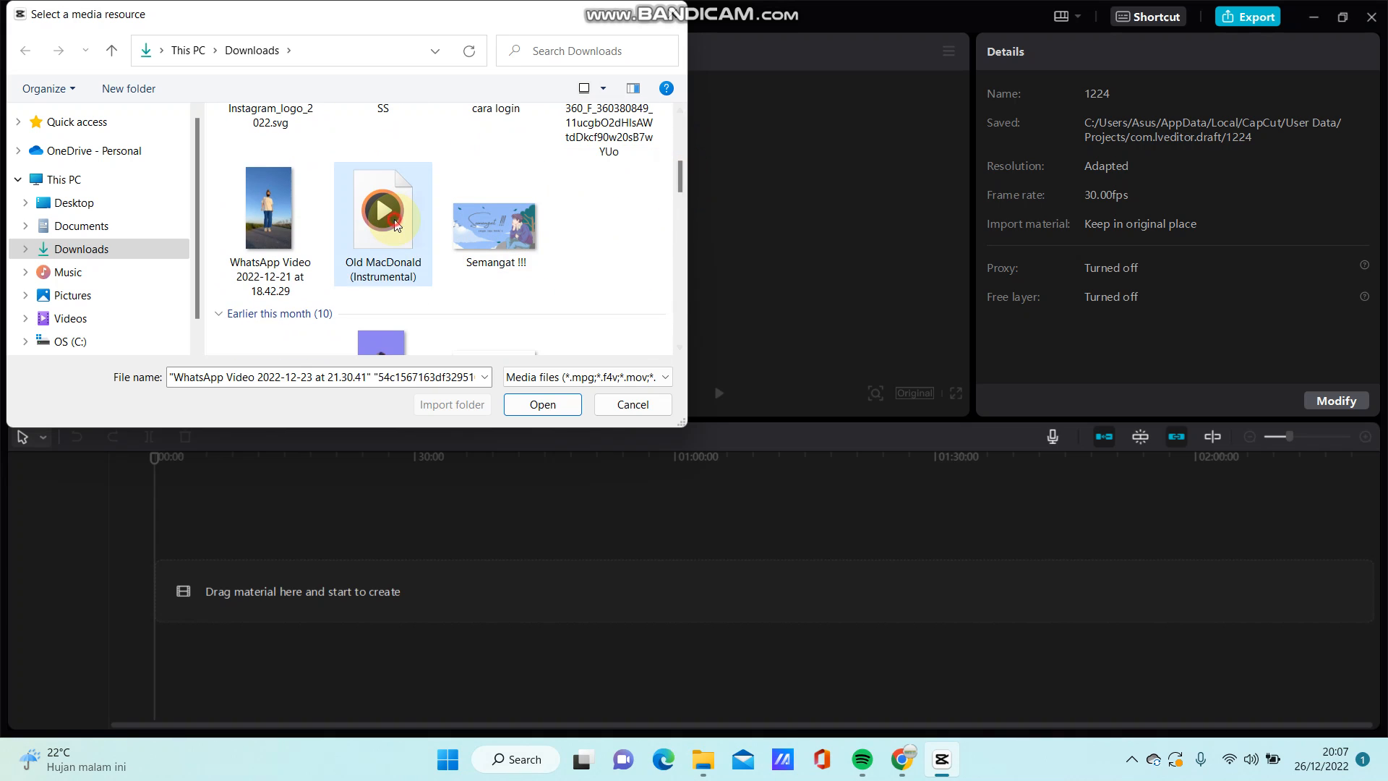
left_click(542, 405)
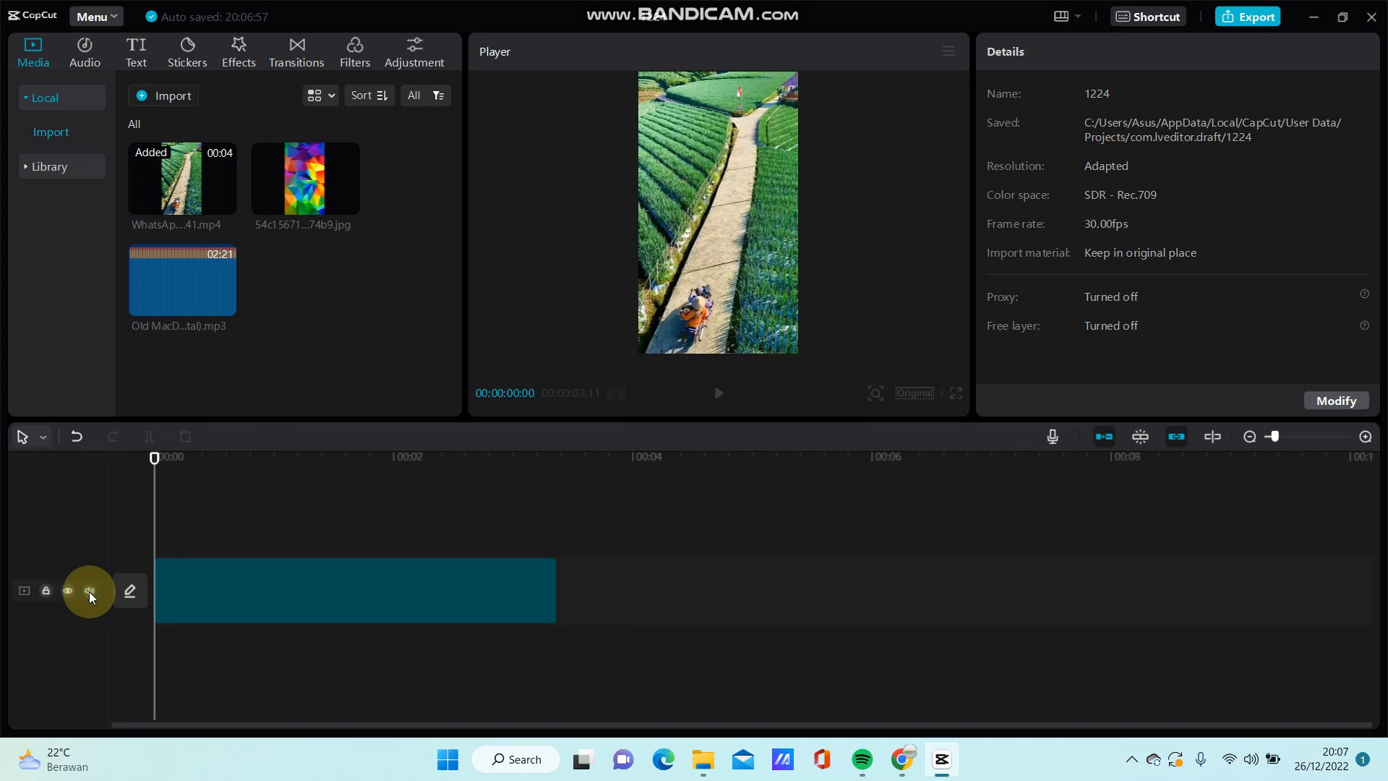
Step: Mute the farm-path video clip's own audio track on the timeline
left_click(88, 590)
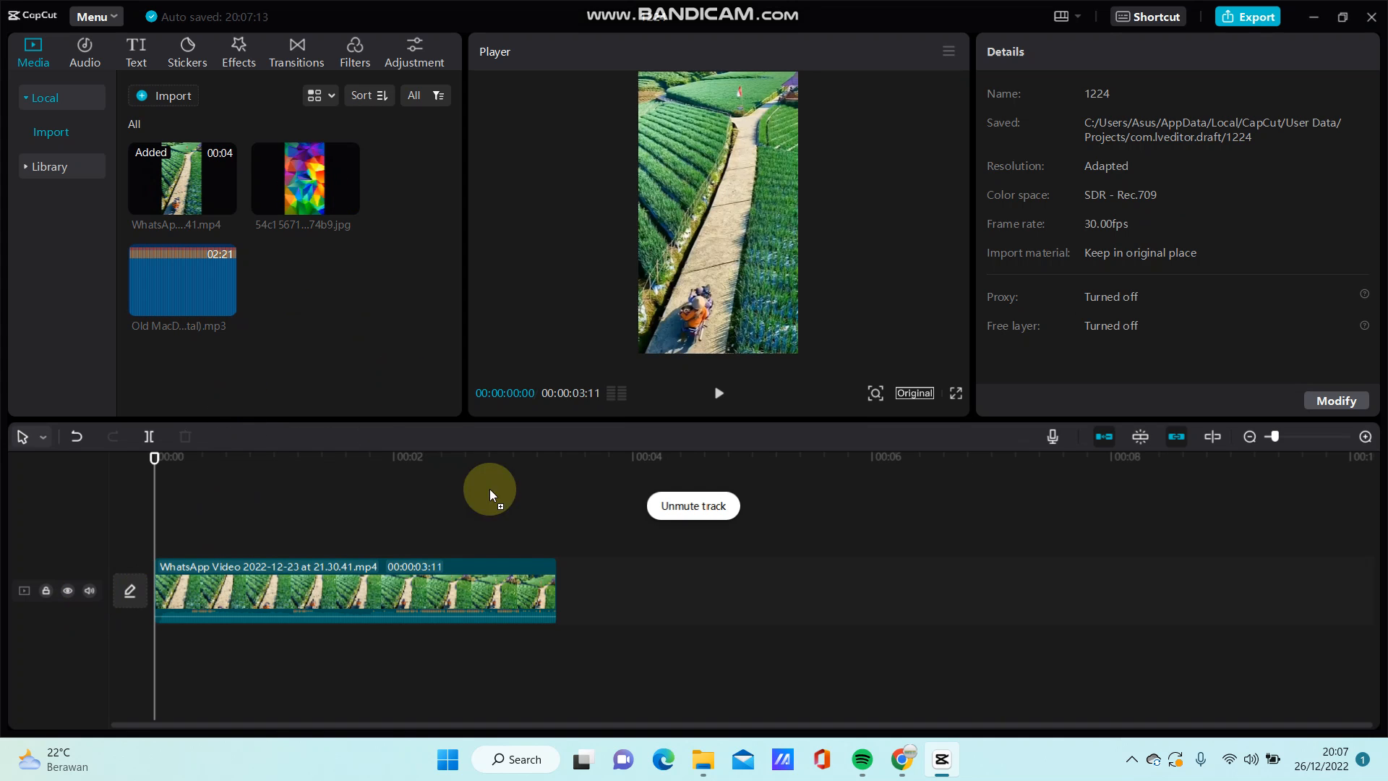
Step: Place the polygon image on the track above the video and stretch it to the video's end
left_click_drag(304, 176, 617, 591)
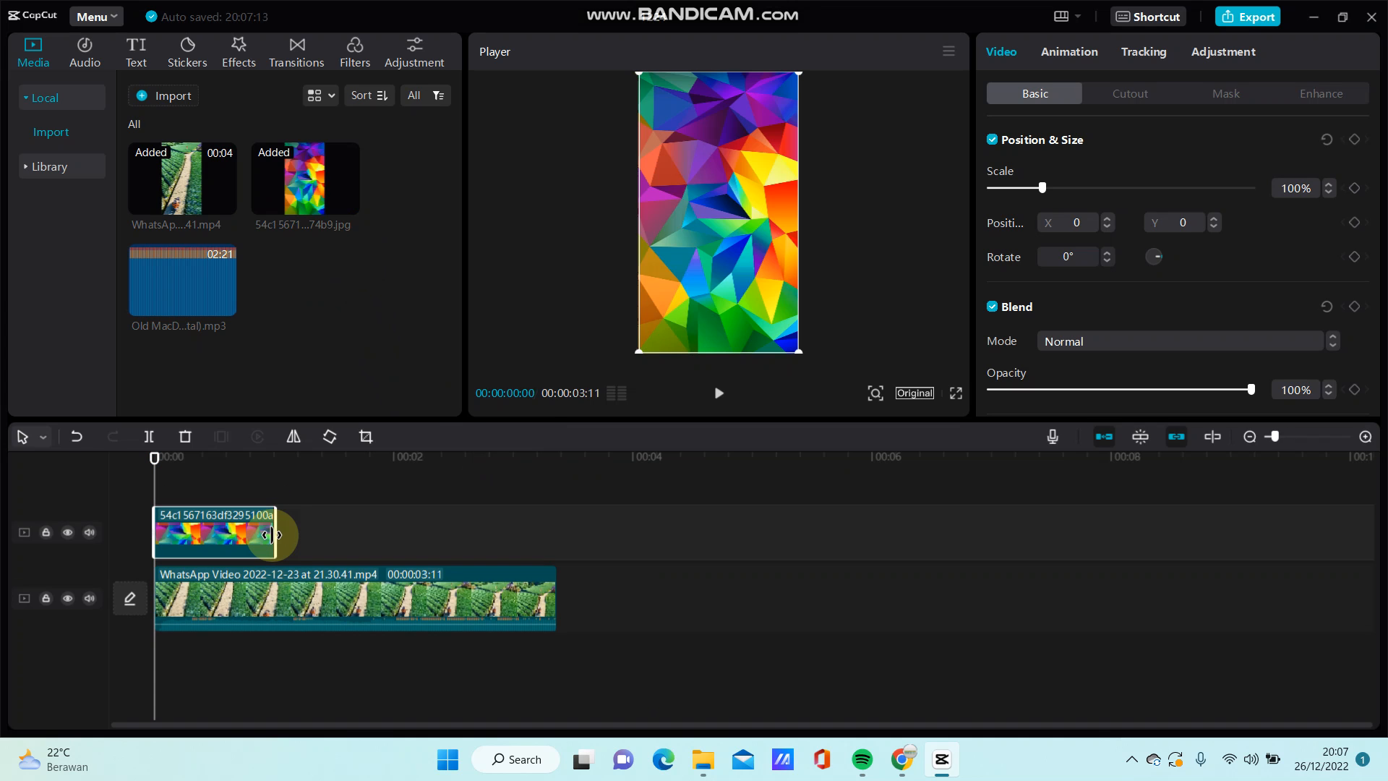
left_click_drag(273, 534, 547, 533)
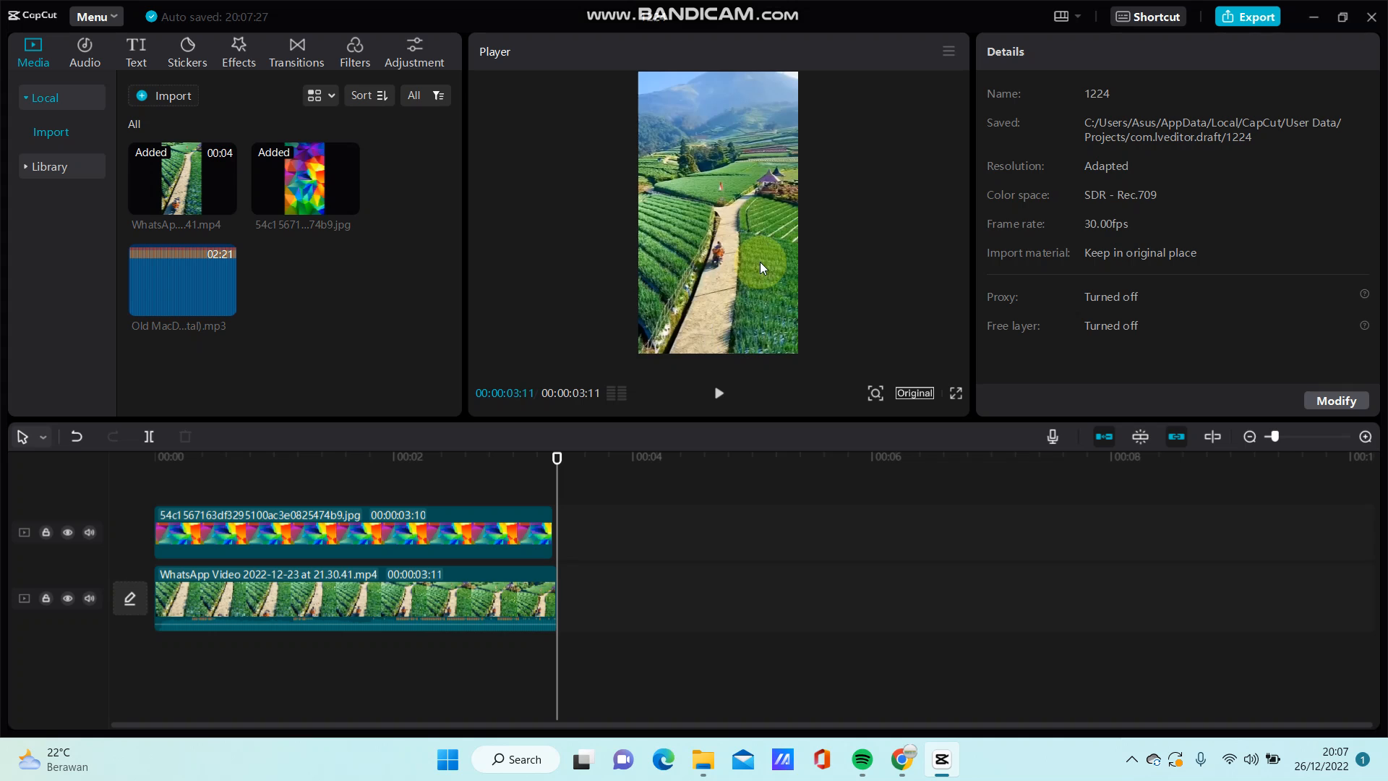
mouse_move(830, 482)
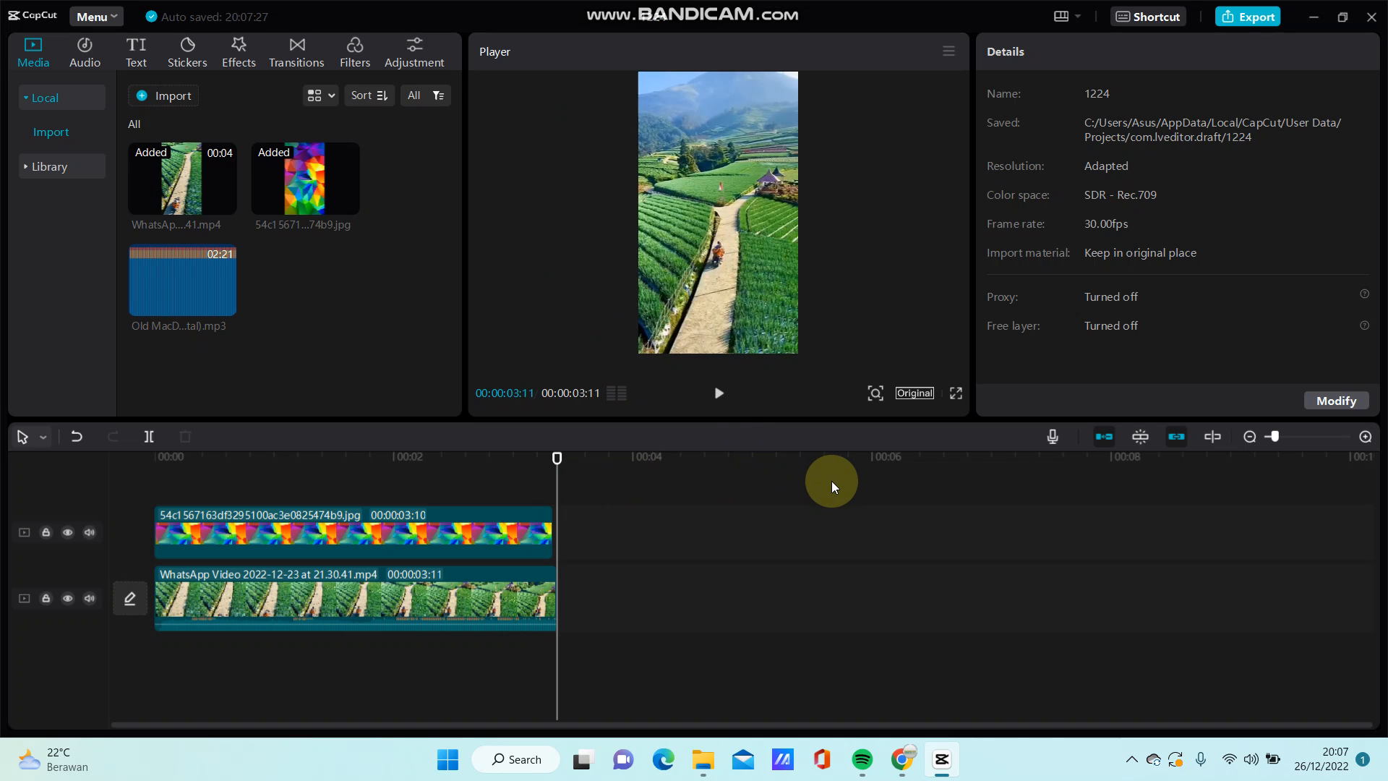
mouse_move(136, 44)
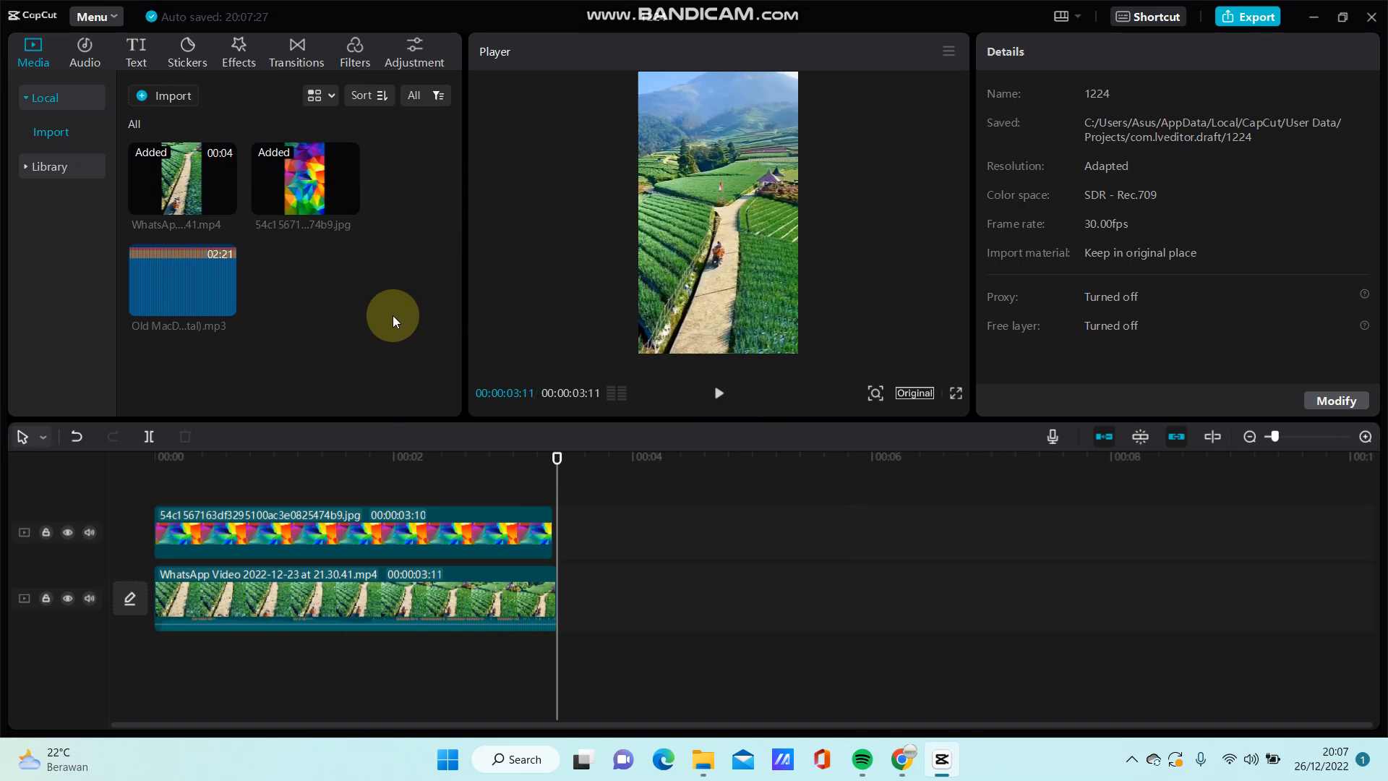
left_click(314, 597)
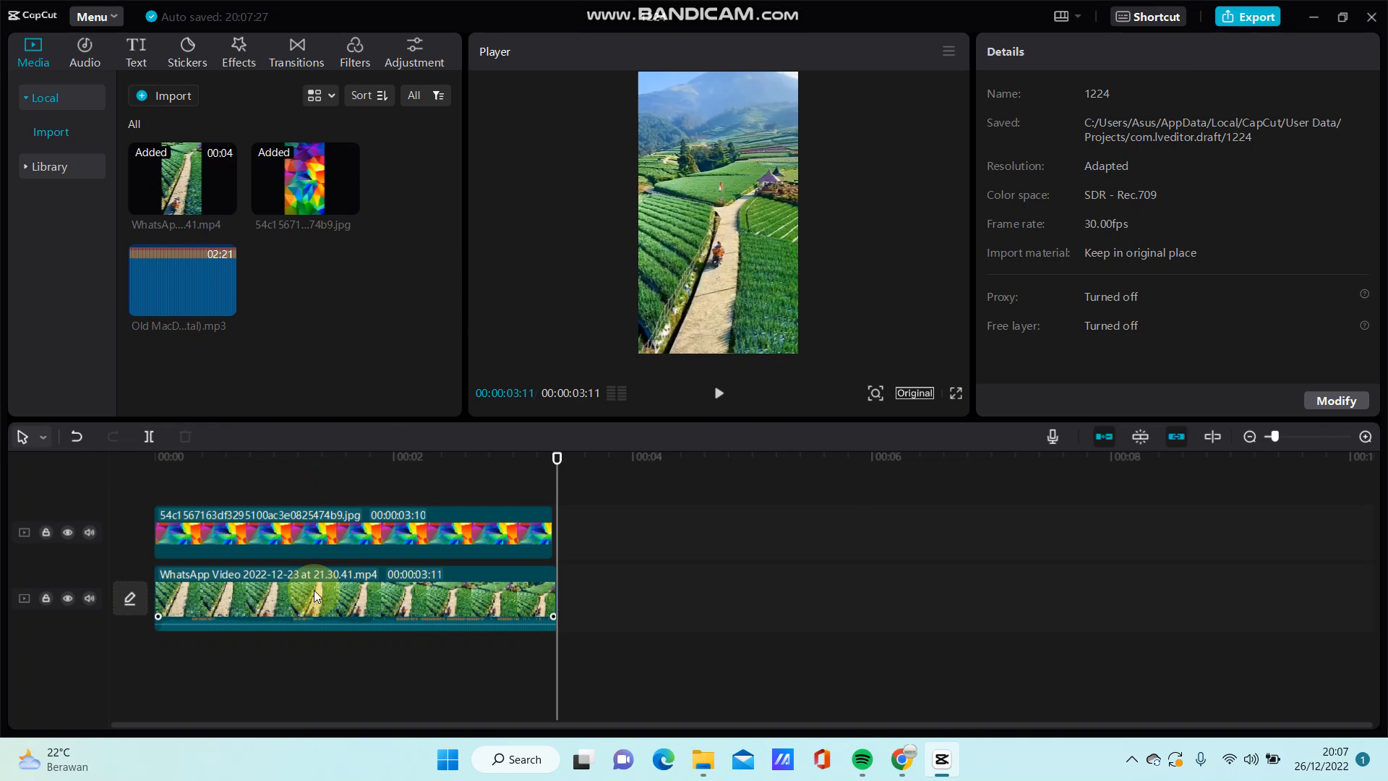
left_click(318, 597)
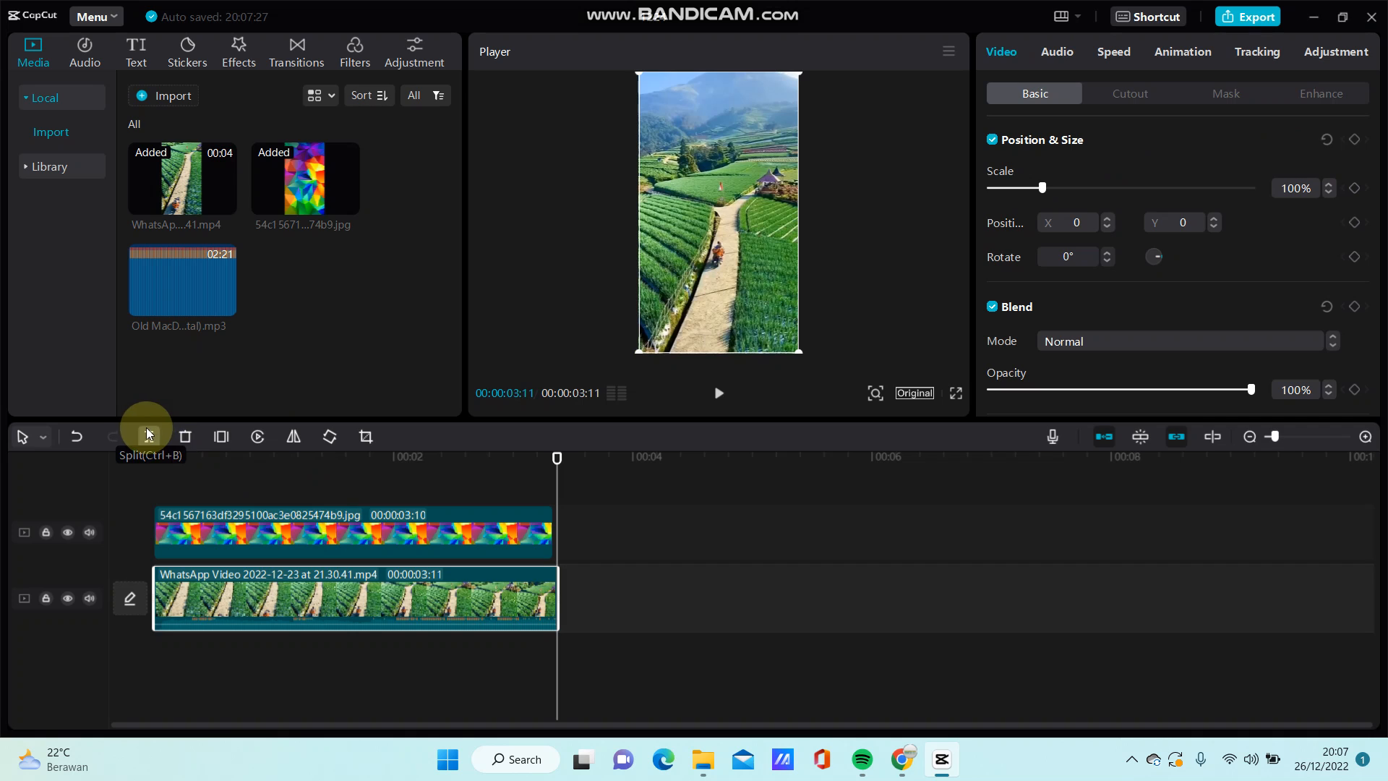
mouse_move(220, 436)
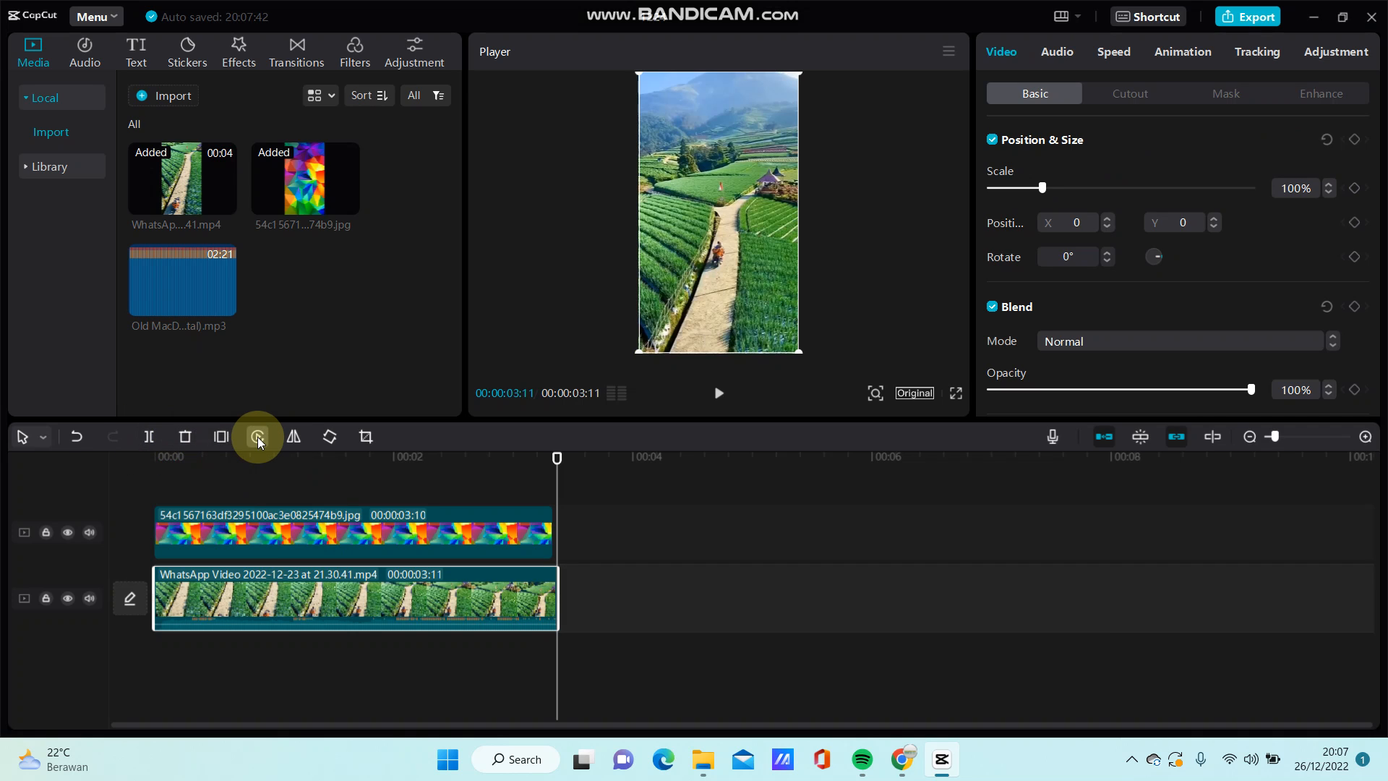
mouse_move(294, 435)
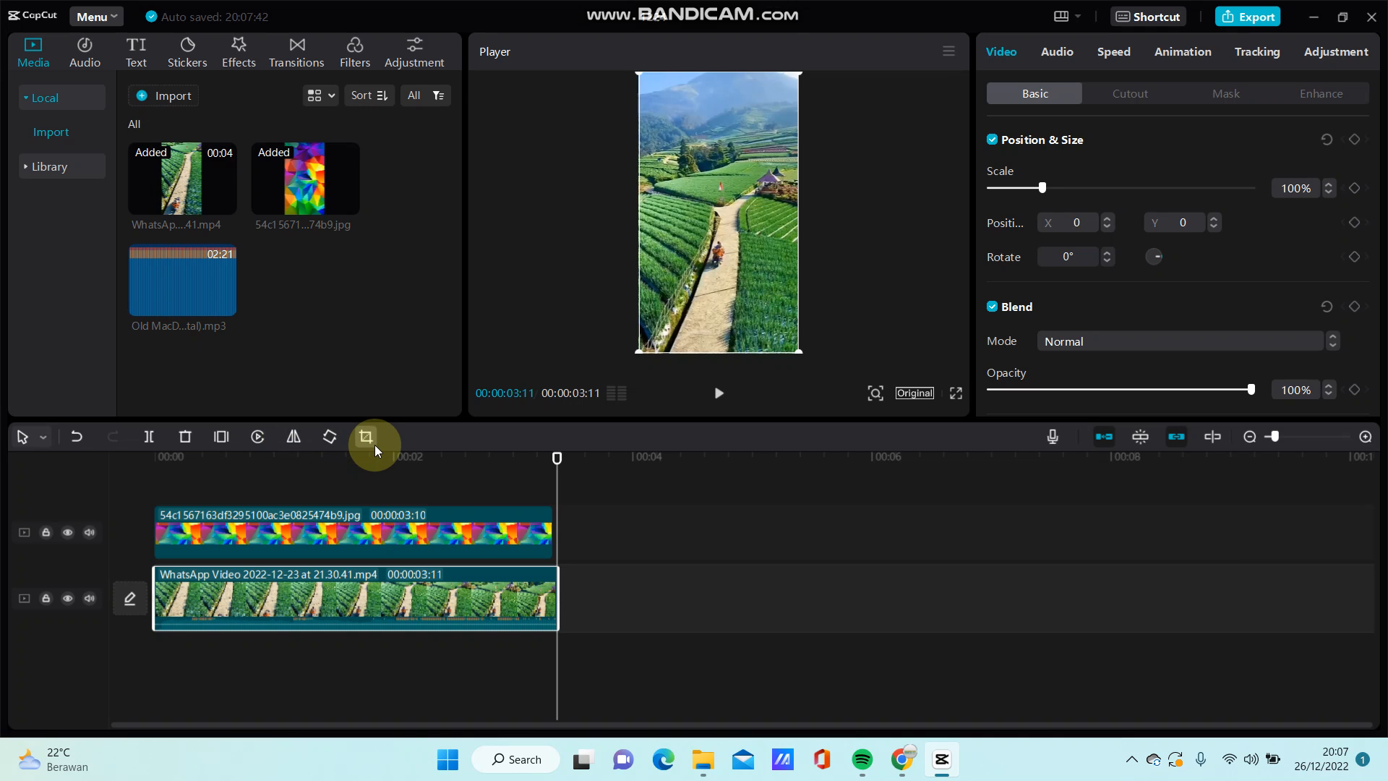
mouse_move(766, 8)
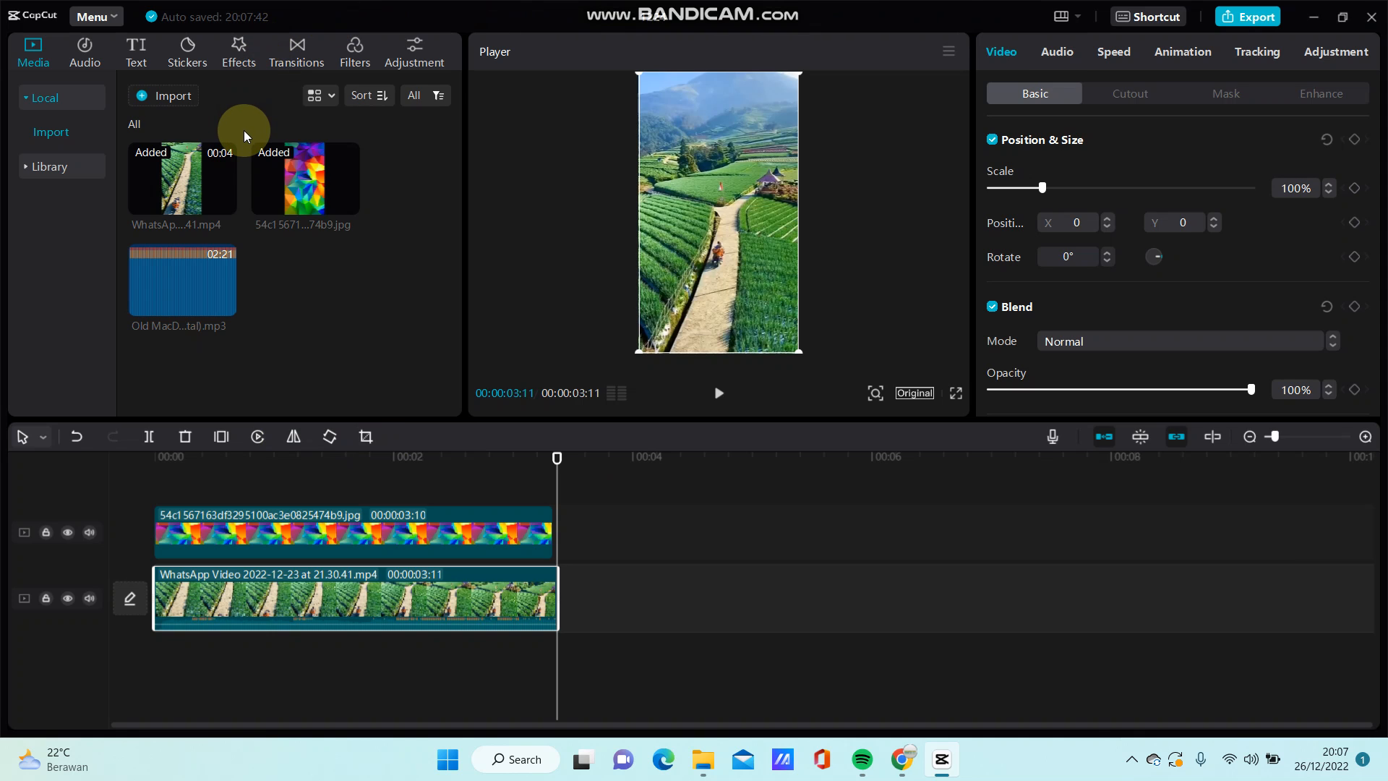
mouse_move(508, 458)
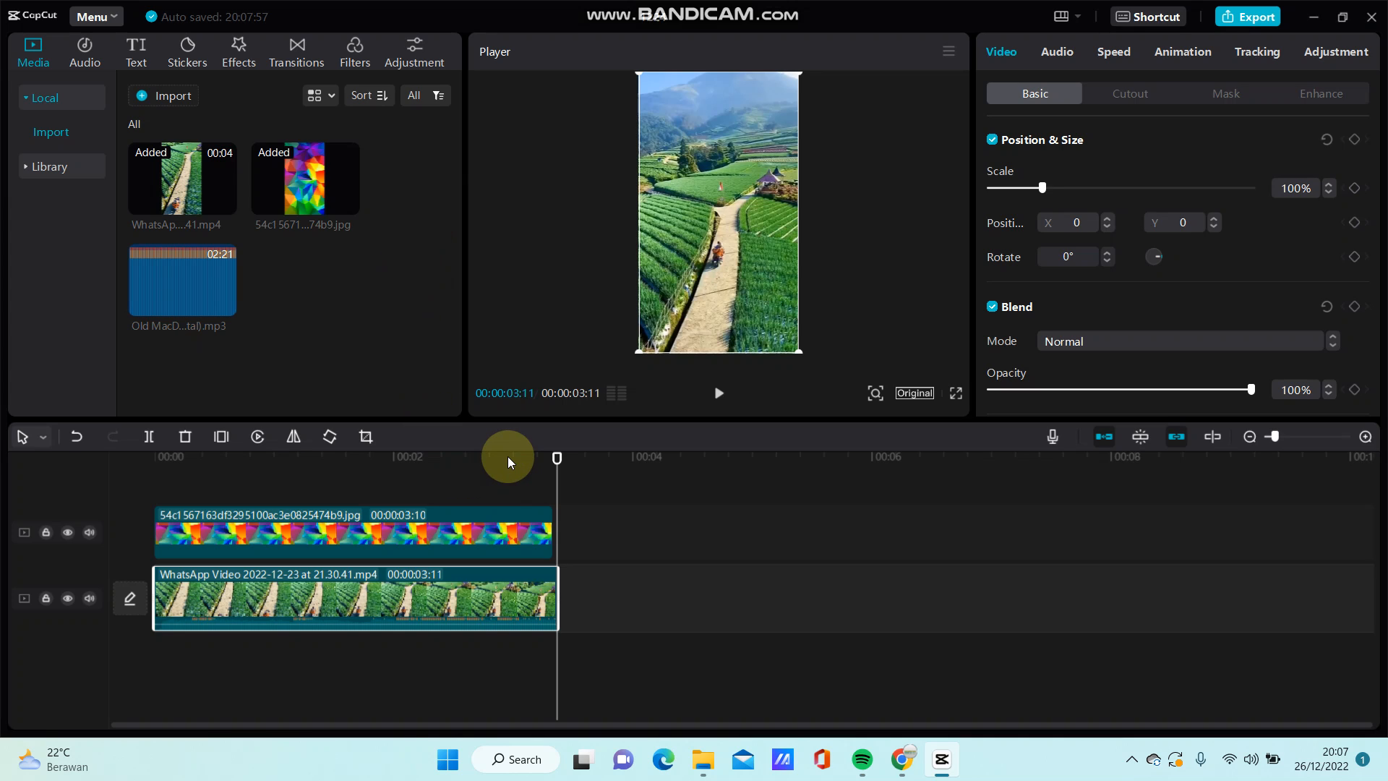